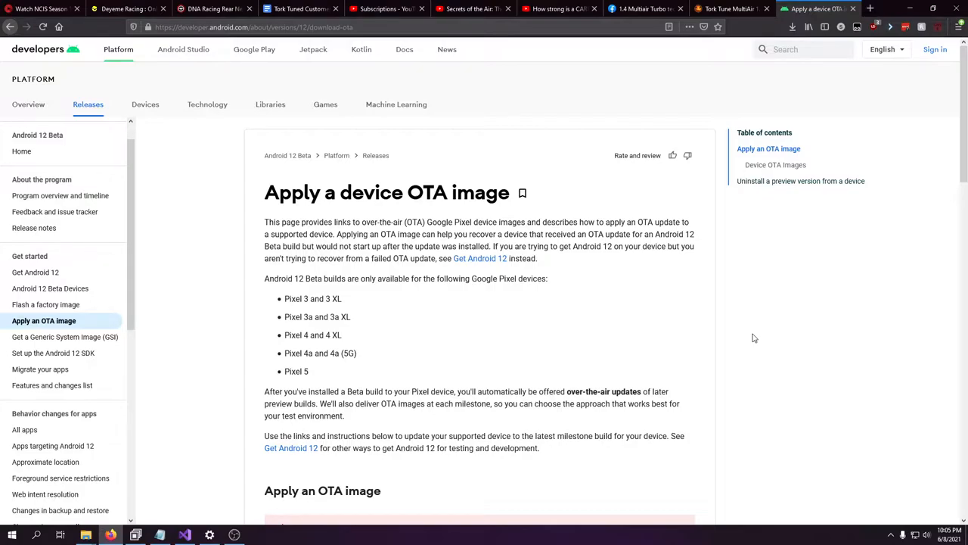
mouse_move(76, 345)
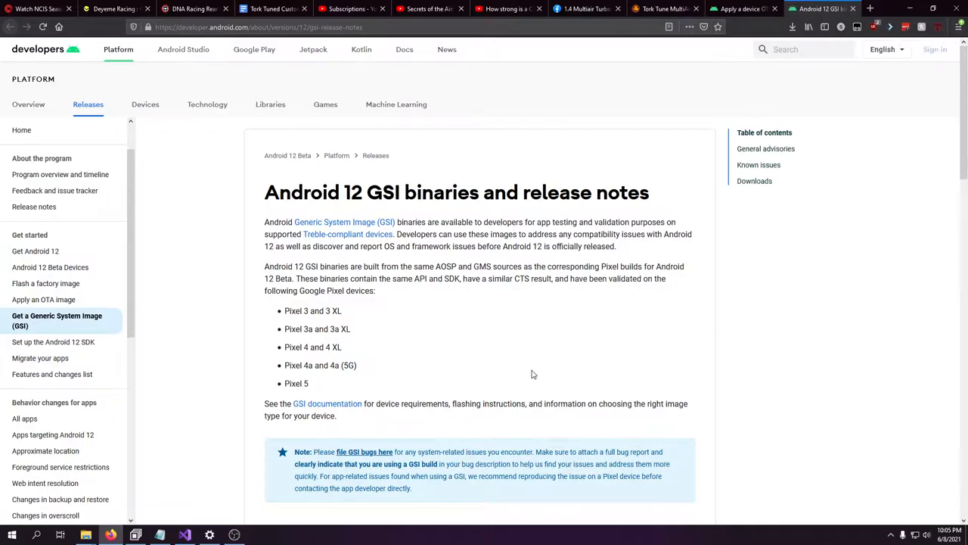
Step: Search Google for "adb install" in a new browser tab
scroll("down", 3)
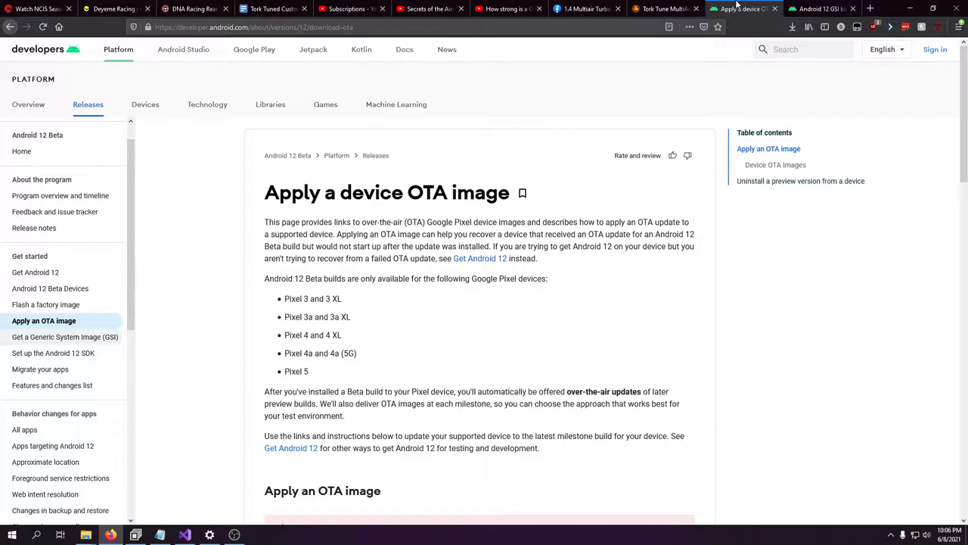
mouse_move(251, 541)
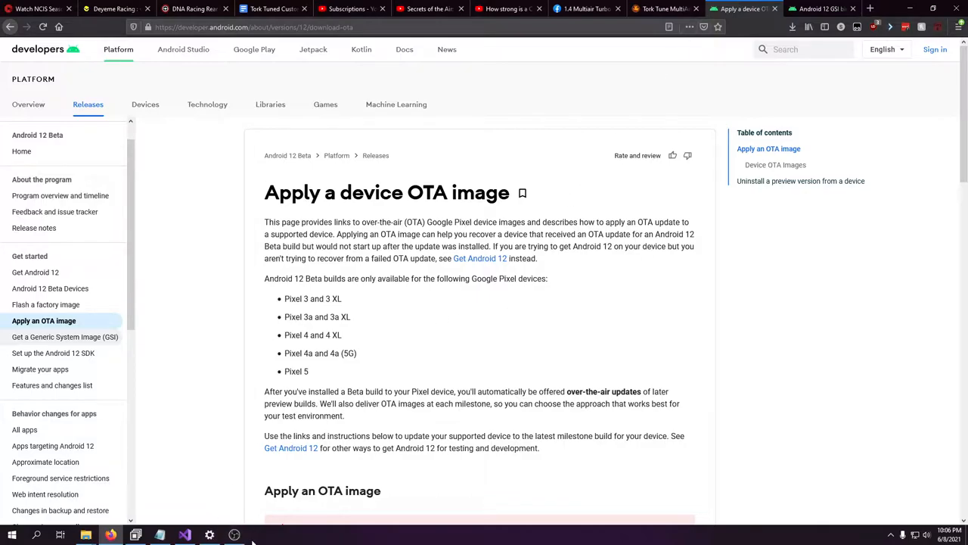
mouse_move(235, 535)
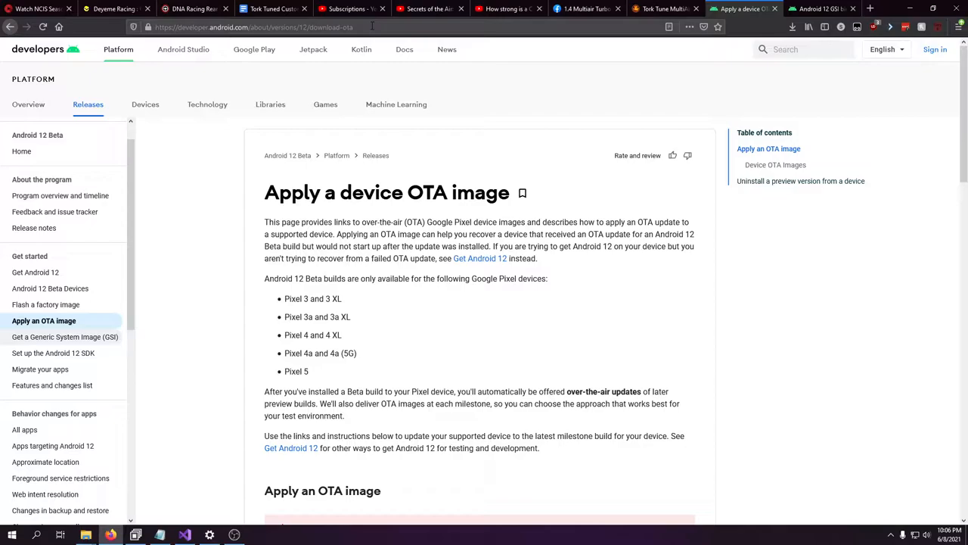
left_click(870, 9)
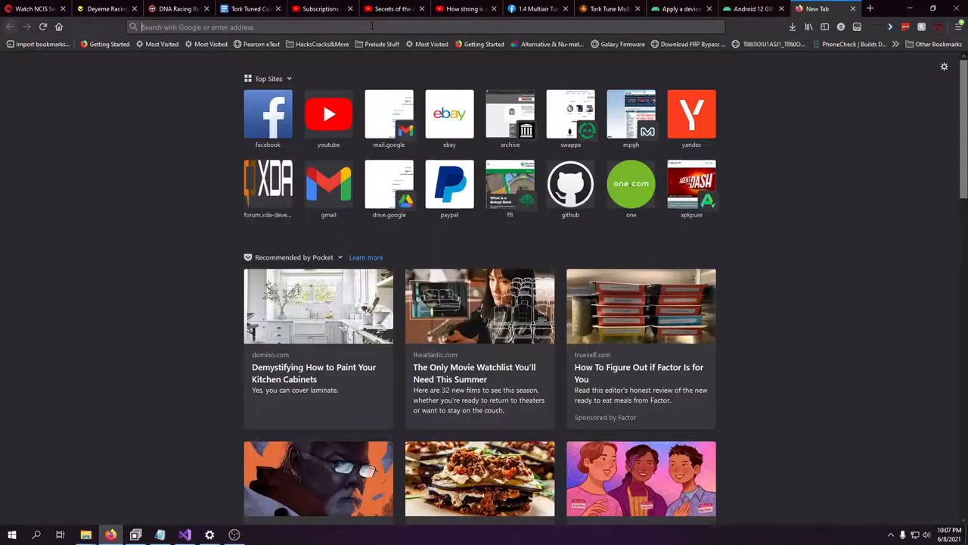
type("adb install")
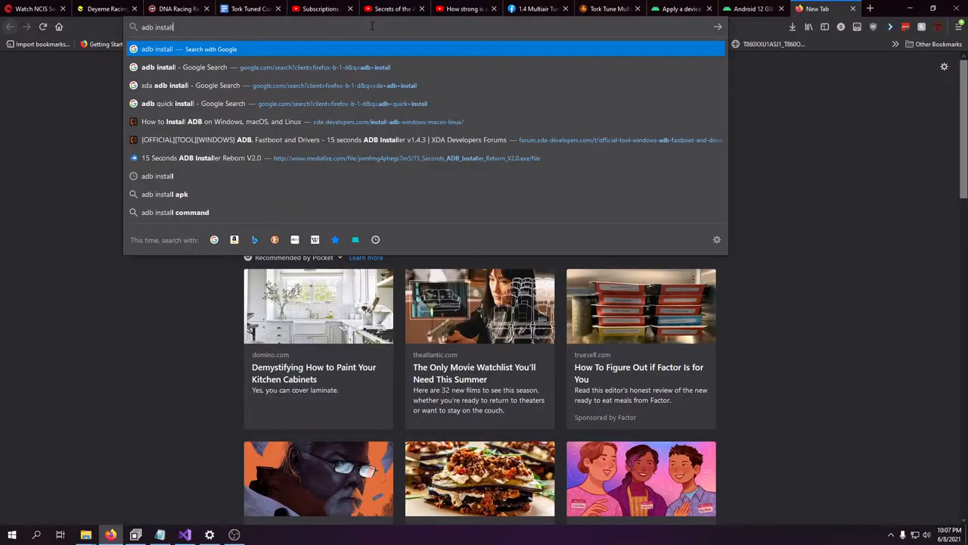
key("Return")
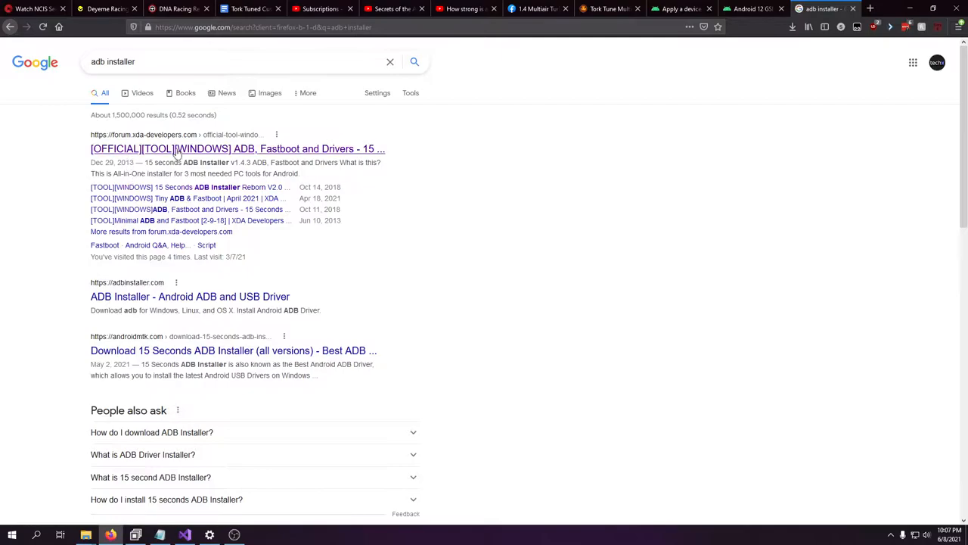
Step: View the XDA 15 seconds ADB Installer thread's Downloads section, then return to the OTA image page
left_click(237, 148)
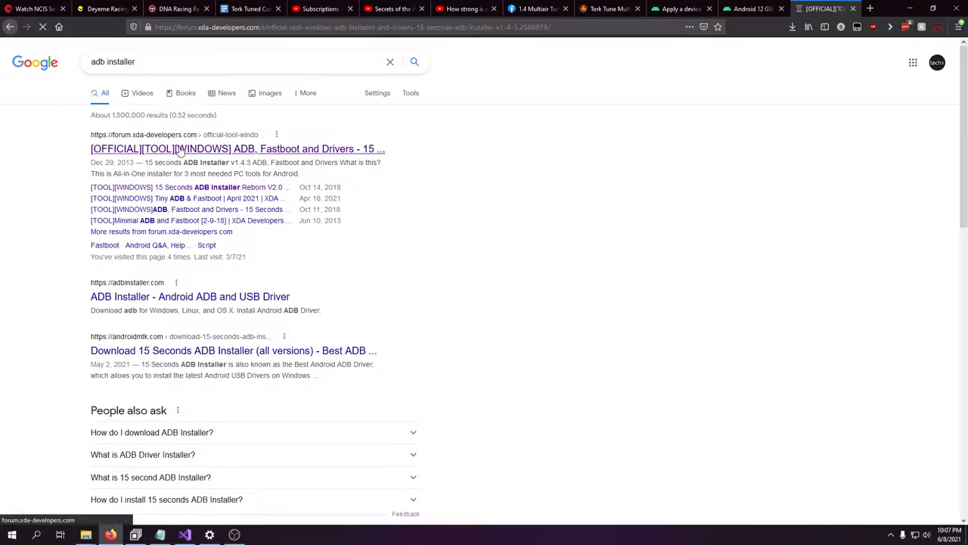
left_click(236, 148)
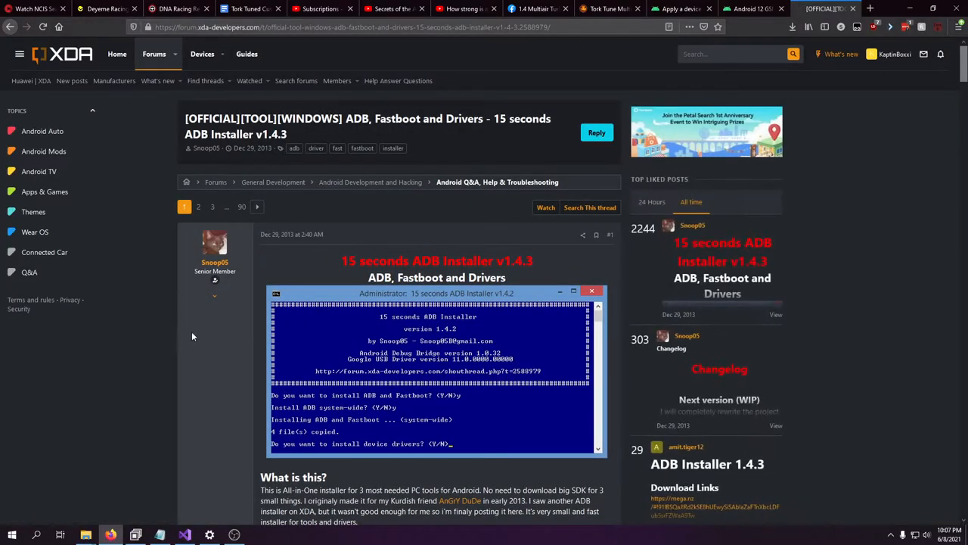
scroll("down", 3)
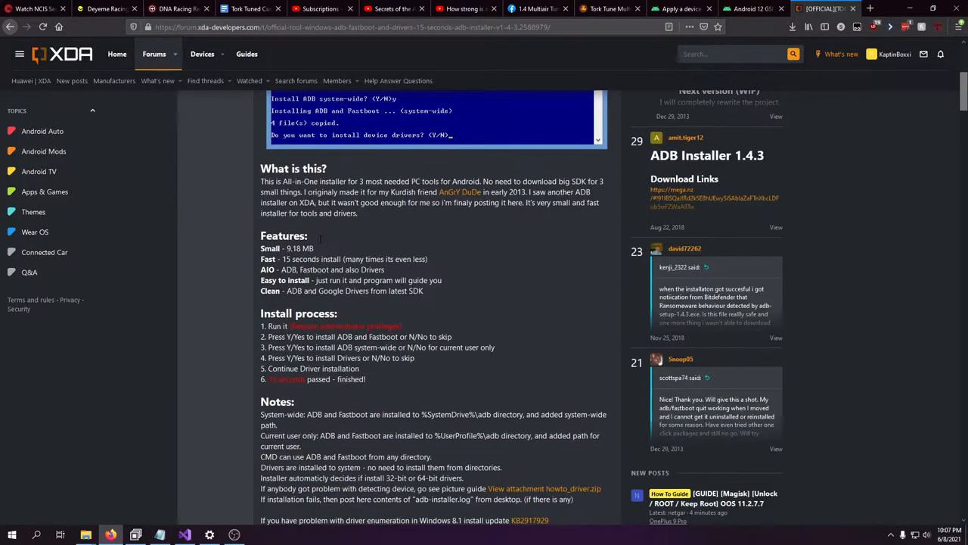
scroll("up", 3)
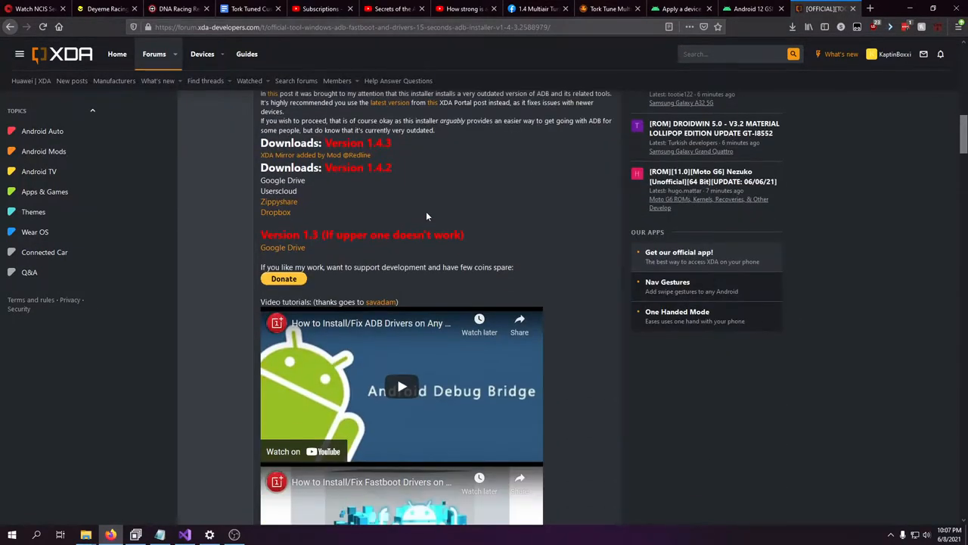
mouse_move(381, 211)
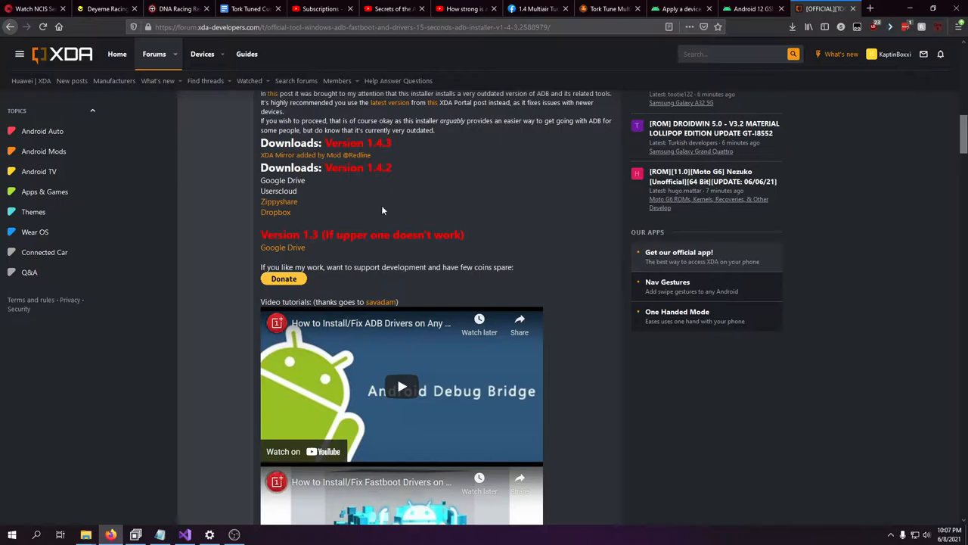
left_click(678, 9)
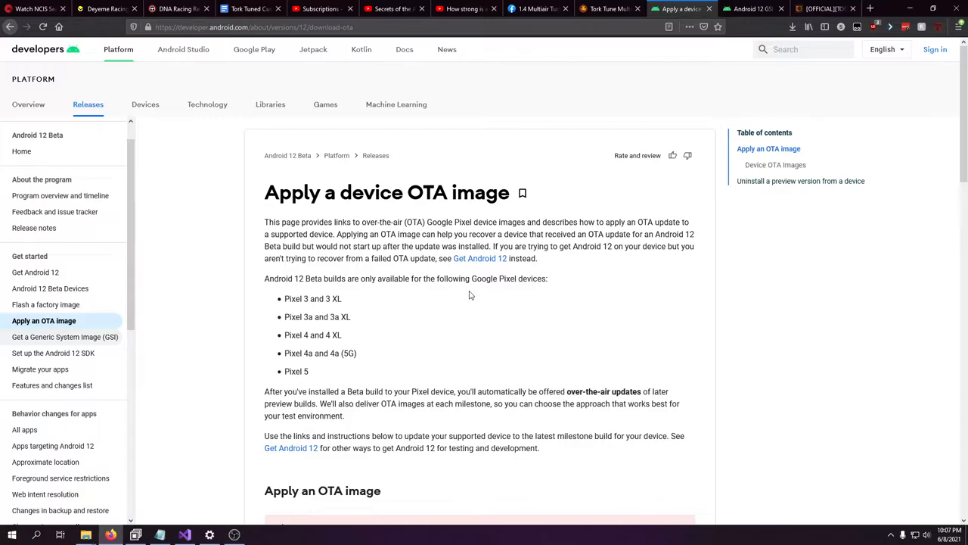
mouse_move(446, 280)
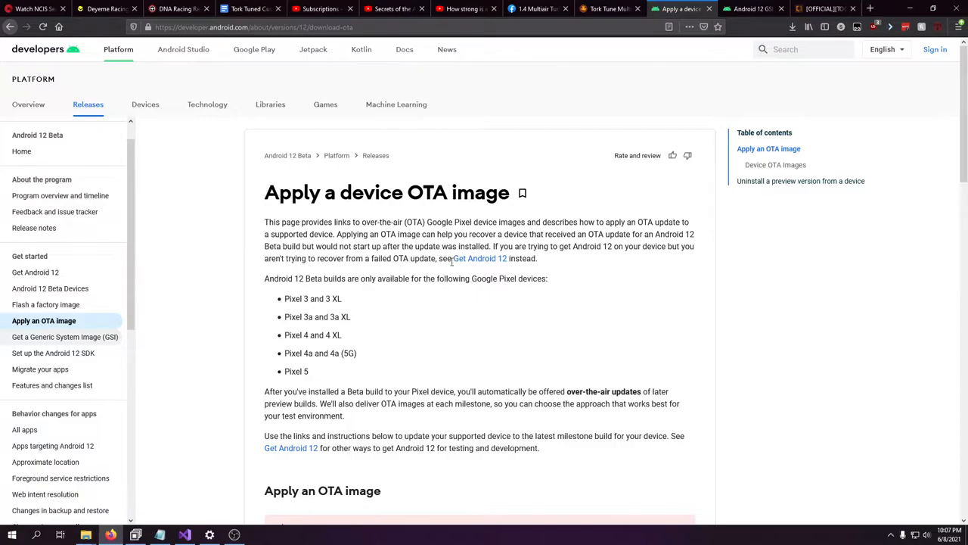
mouse_move(472, 306)
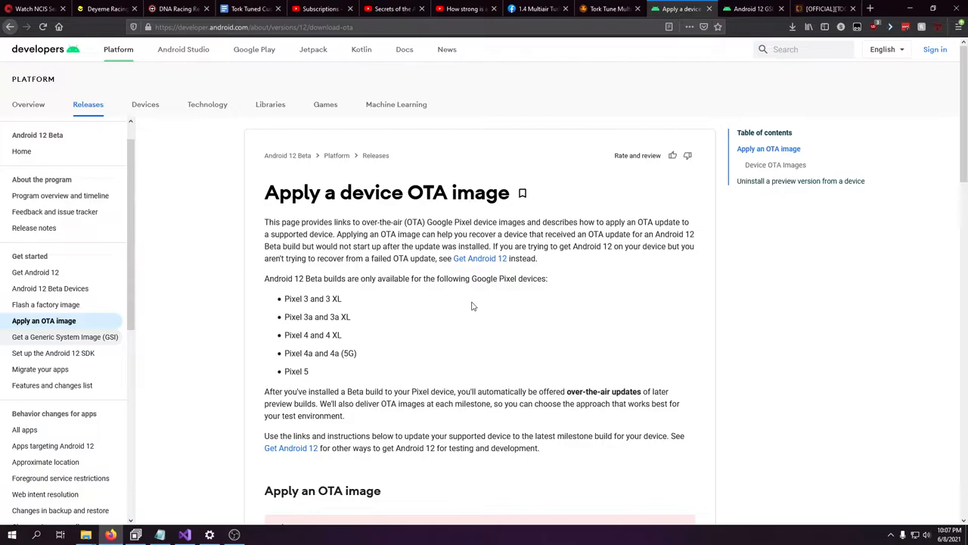
mouse_move(496, 295)
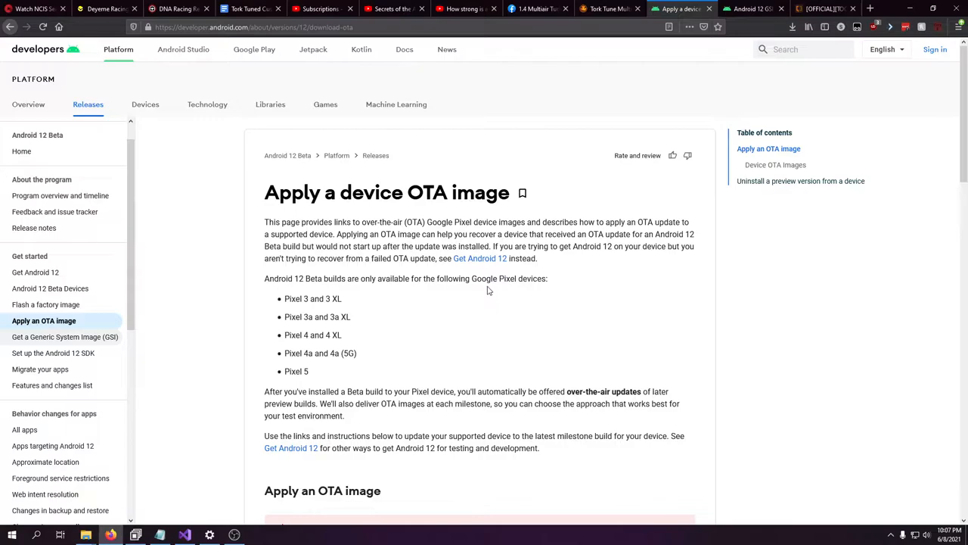
mouse_move(520, 324)
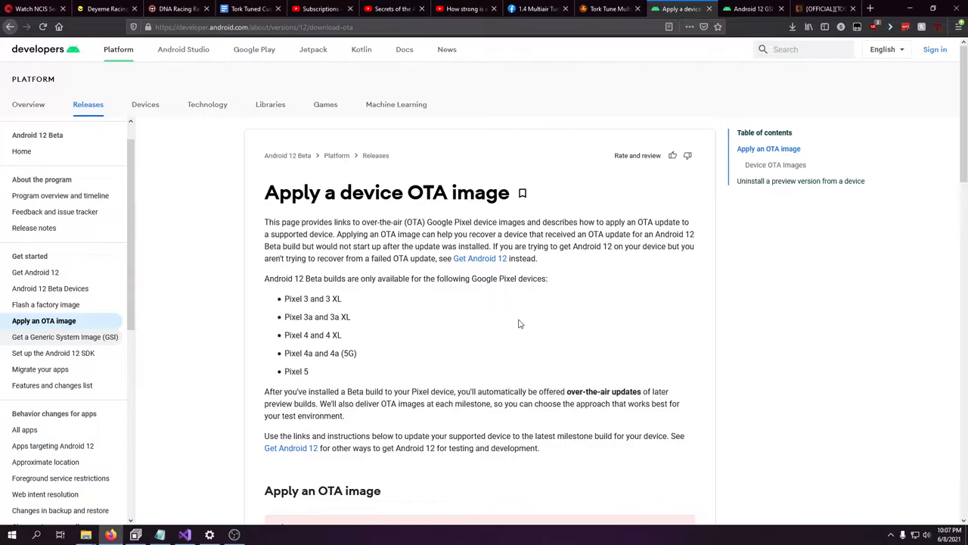
scroll("down", 3)
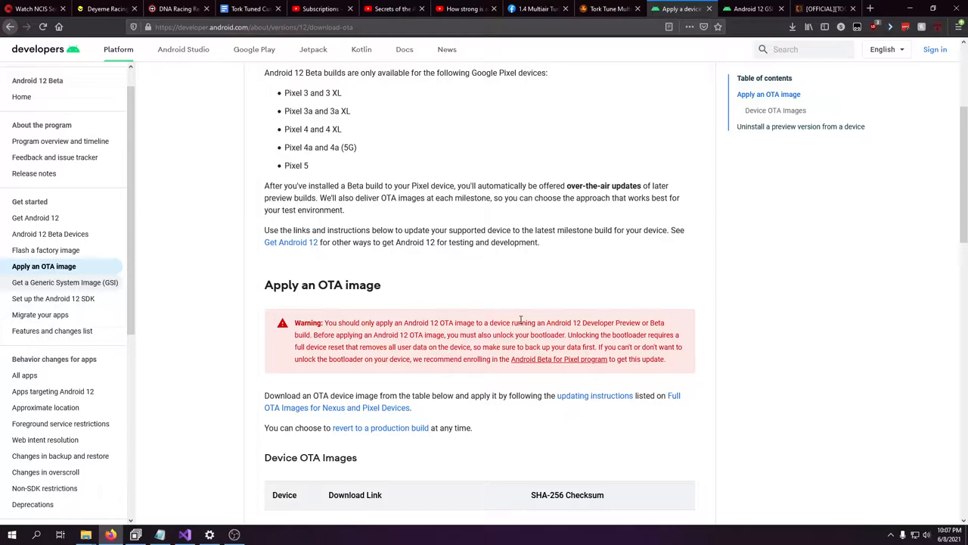
Step: Start the Android 12 OTA image download for the Pixel 3a XL (bonito)
scroll("down", 3)
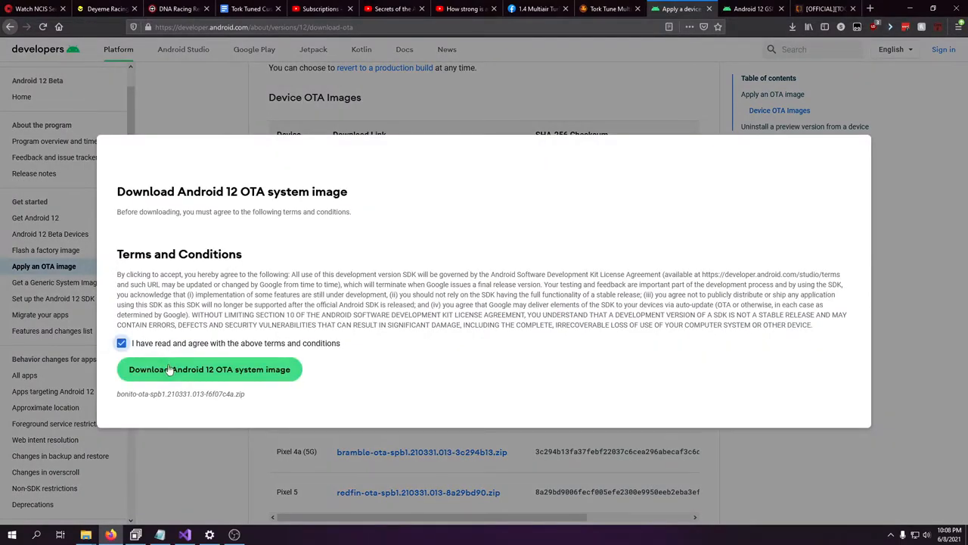
left_click(209, 369)
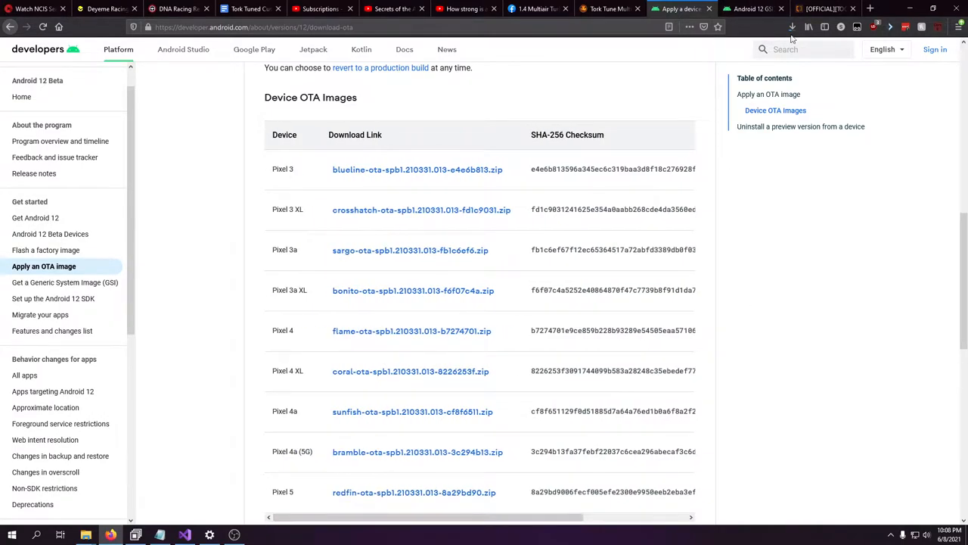
mouse_move(793, 27)
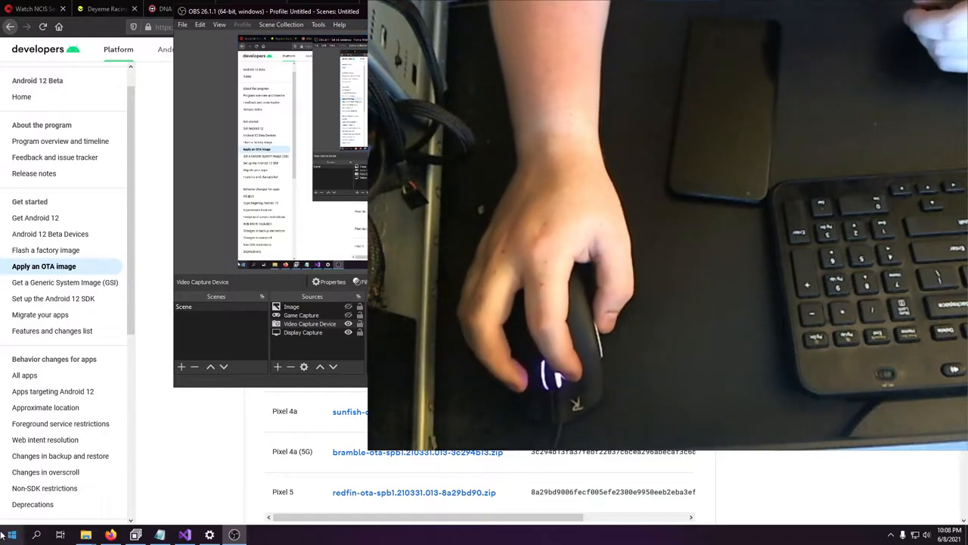
Step: Minimize the OBS Studio window so the browser shows again
left_click(12, 534)
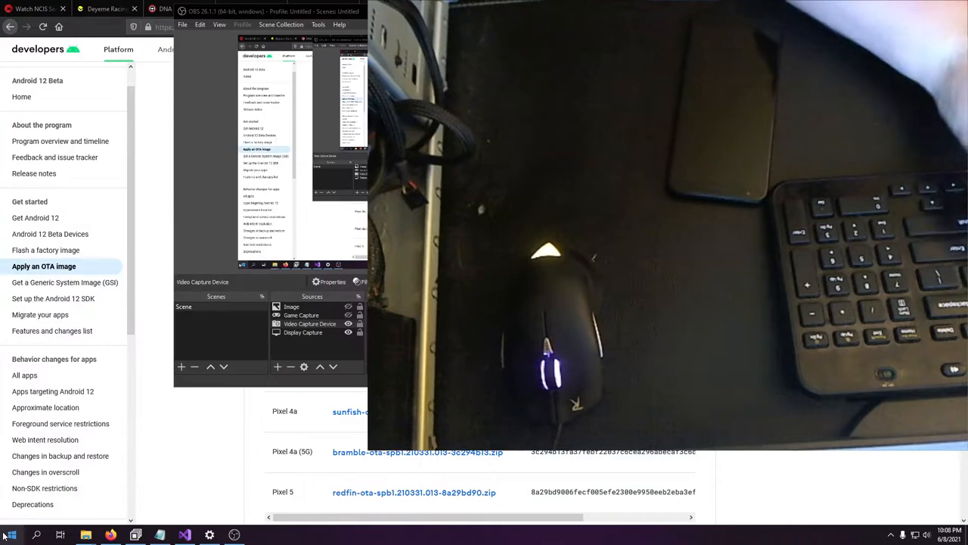
left_click(259, 536)
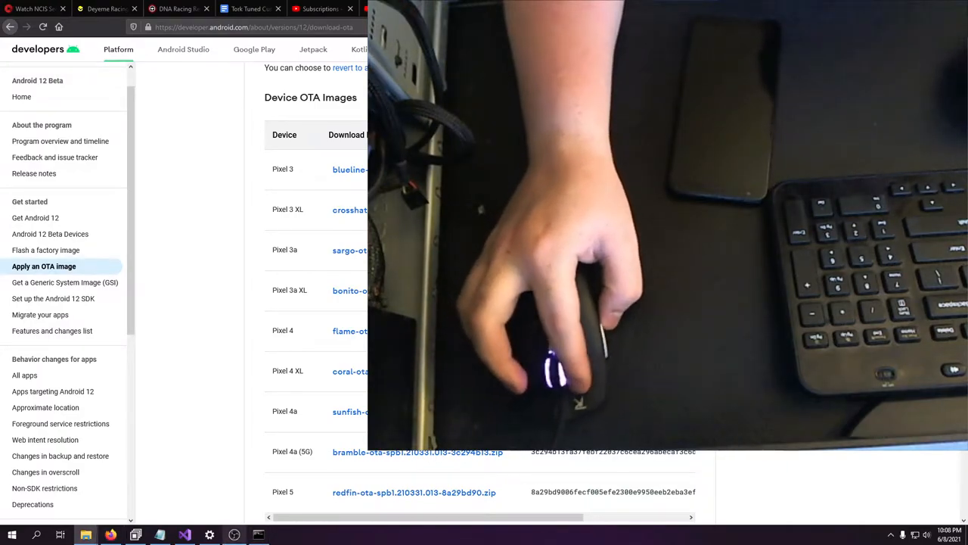
Step: Bring up an administrator Command Prompt beside the Downloads folder with the bonito OTA zip
left_click(259, 536)
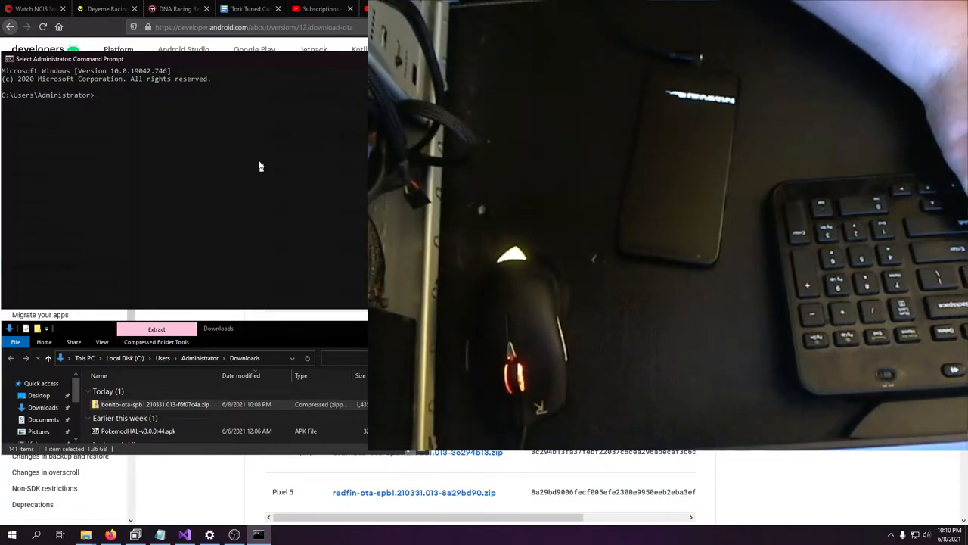
Step: Enter "adb sideload" followed by the bonito OTA zip's Downloads path
type("adb")
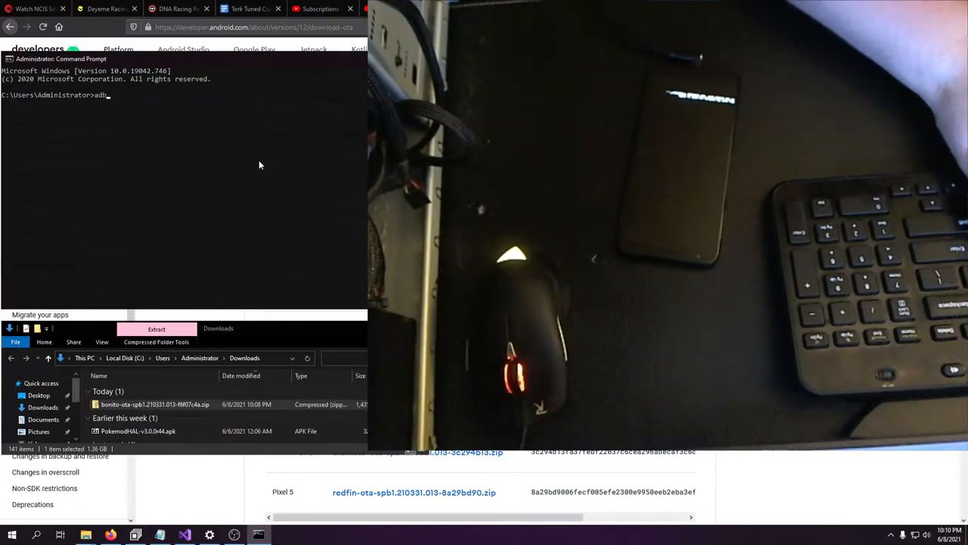
type("sideload C:\\Users\\Administrator\\Downloads\\bonito-ota-spb1.210331")
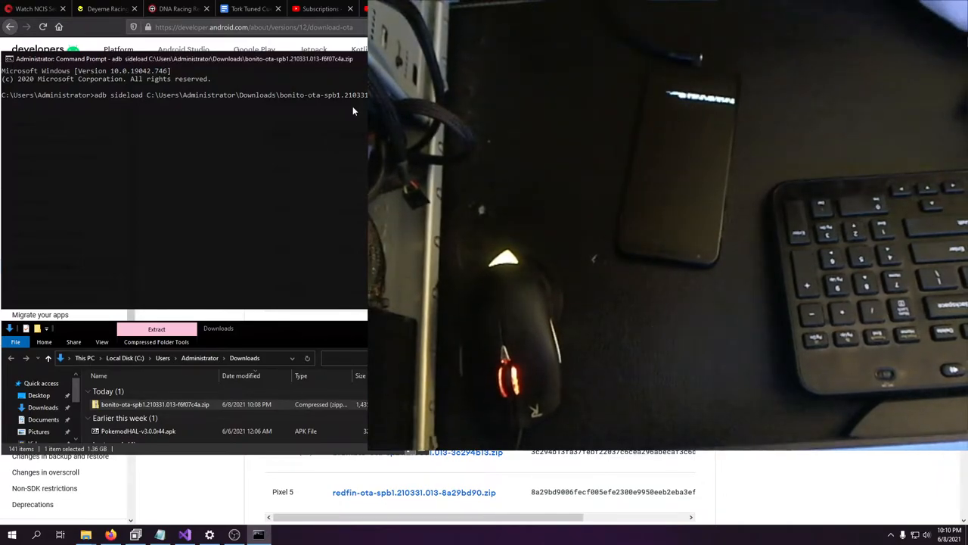
key("Return")
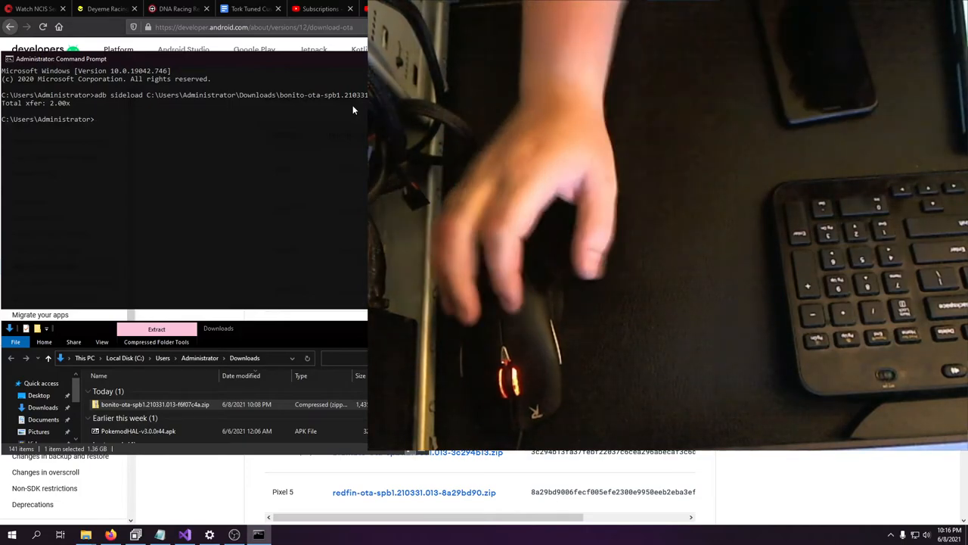
Step: Browse into the bonito OTA zip and its META-INF folder
left_click(154, 404)
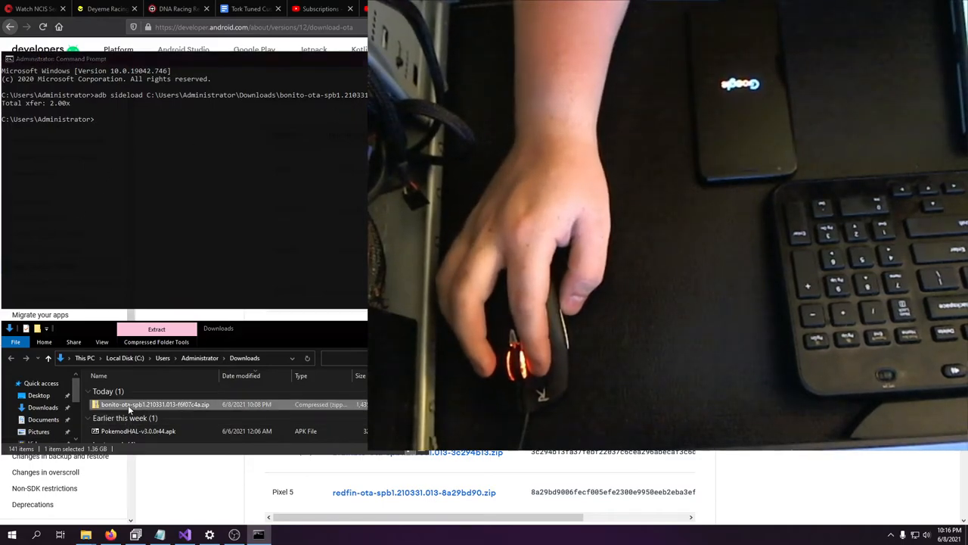
double_click(155, 404)
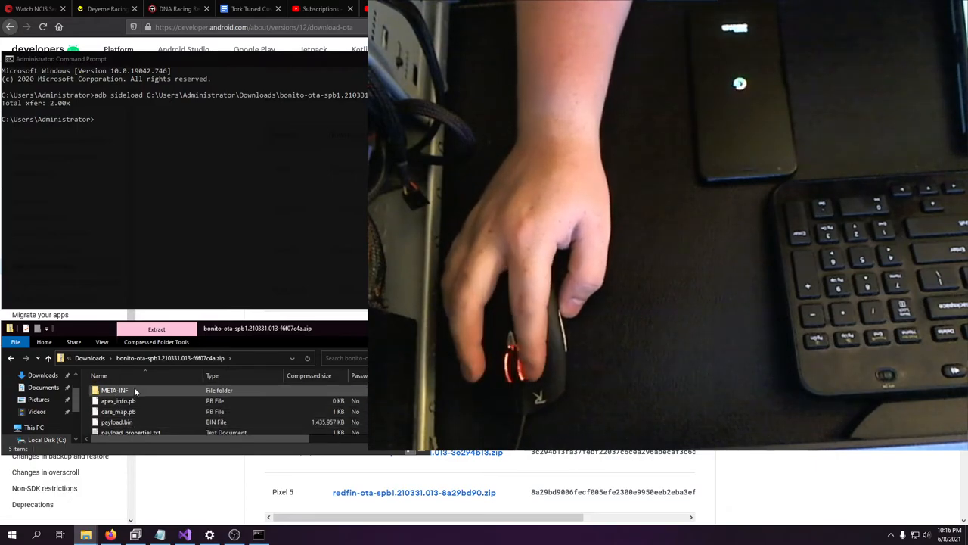
double_click(115, 390)
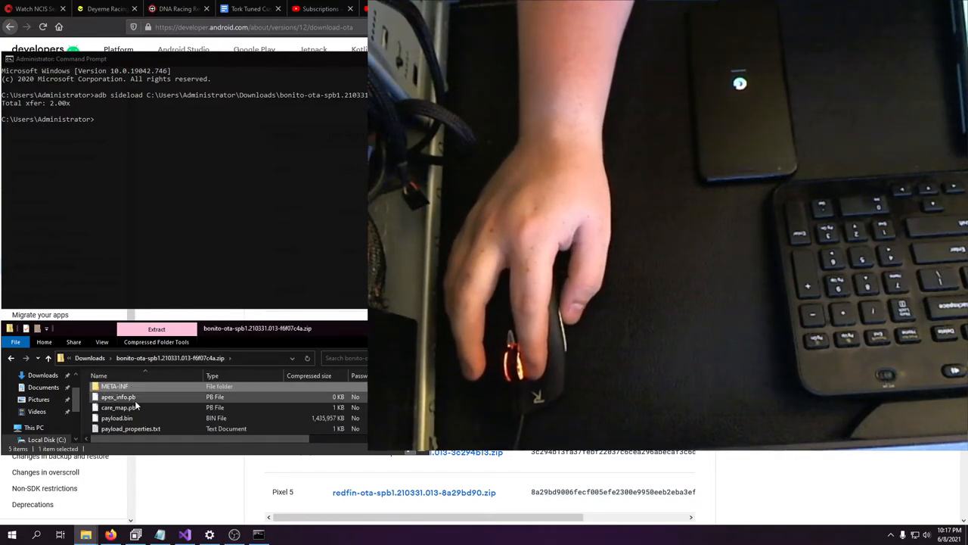
Step: Select payload.bin and payload_properties.txt inside the OTA zip
left_click(117, 418)
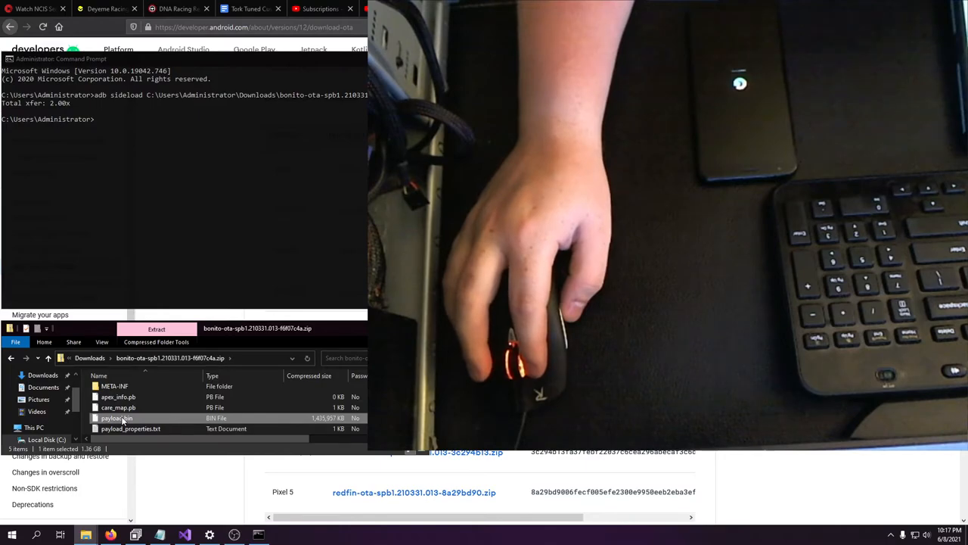
left_click(130, 428)
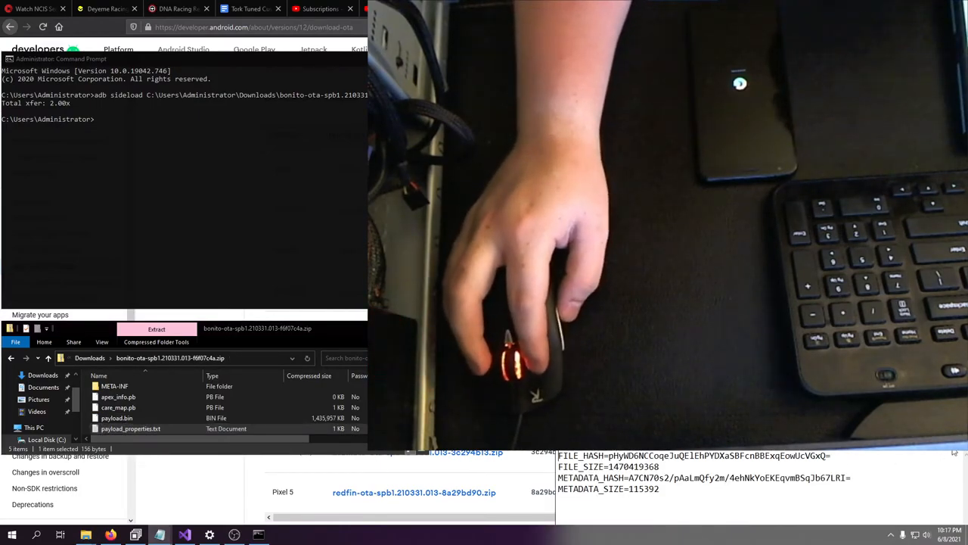
left_click(130, 428)
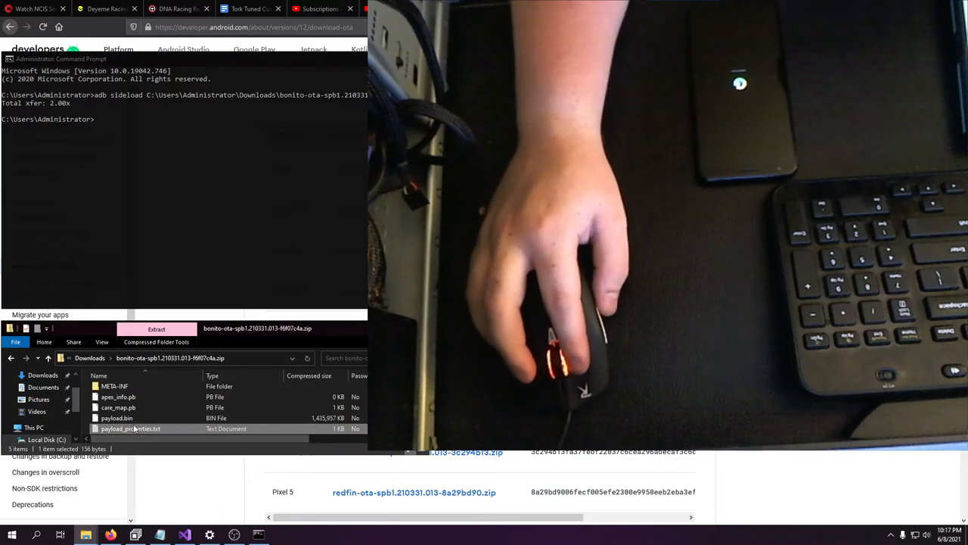
left_click(118, 418)
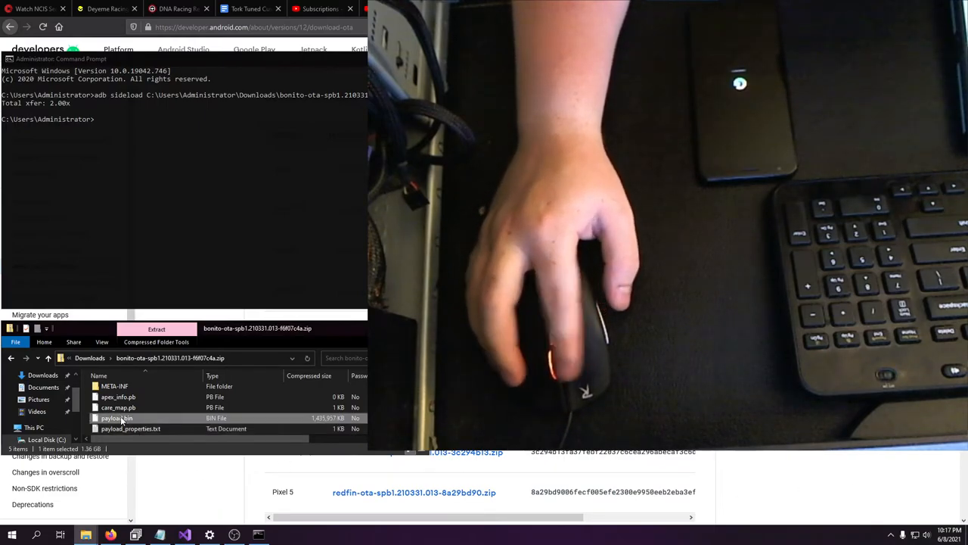